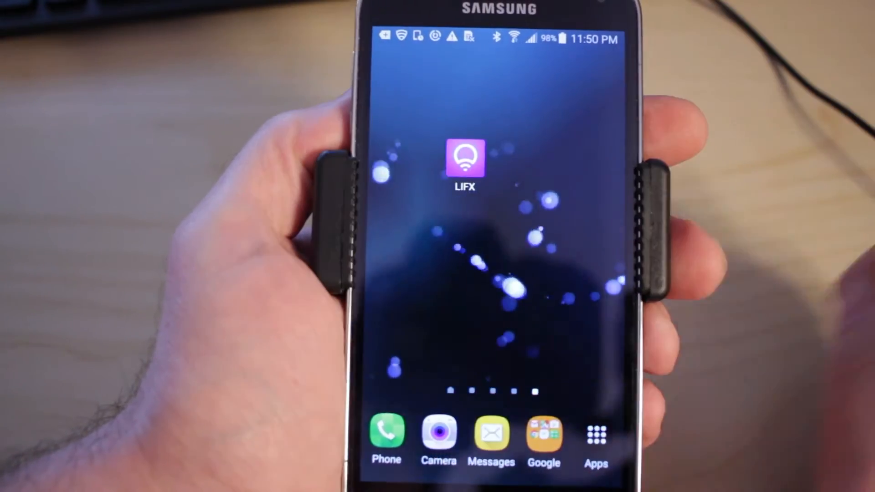
Open the Room 1 group in LIFX, switch it to 4000 K Cool white, and list its bulbs.
click(465, 162)
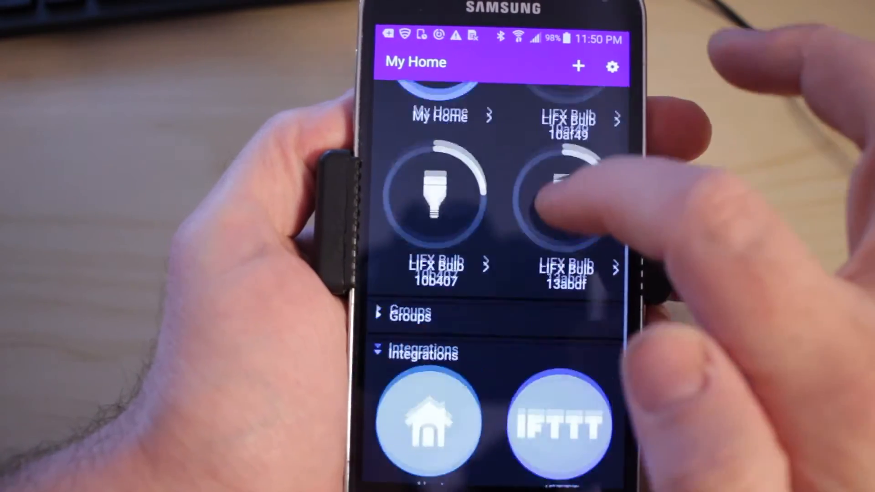
scroll(down, 3)
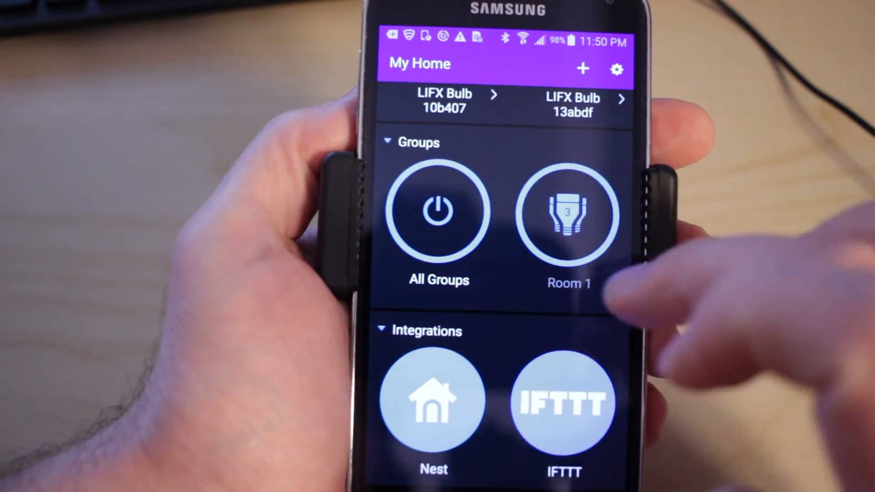
click(568, 215)
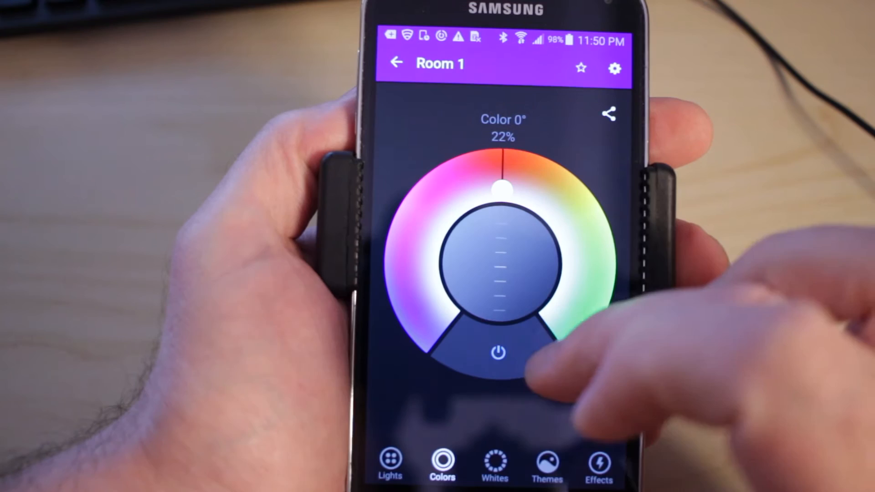
click(493, 466)
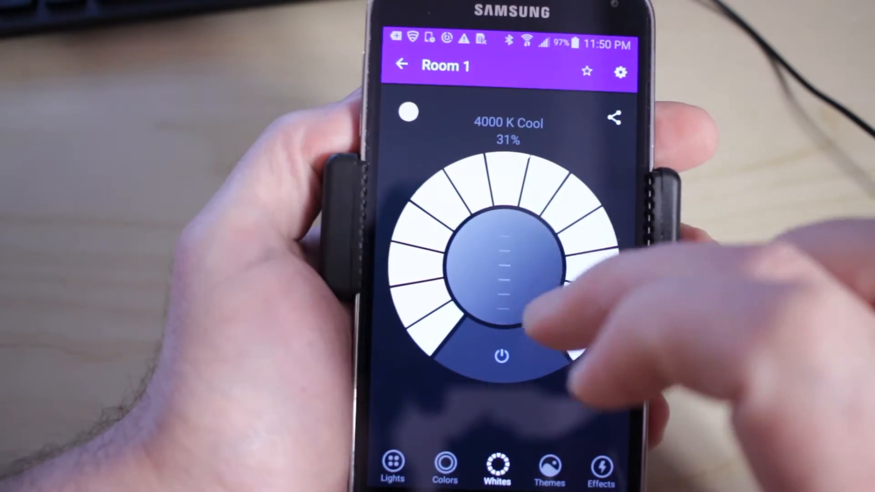
click(392, 467)
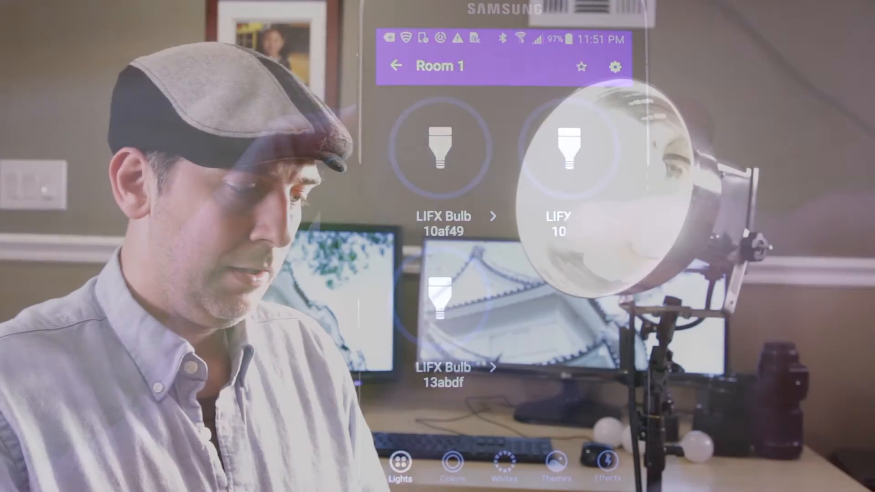
click(440, 223)
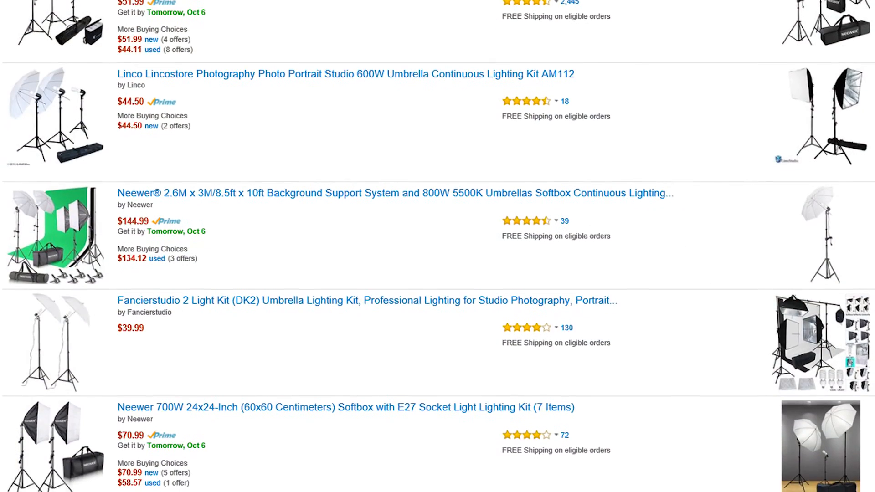
scroll(down, 3)
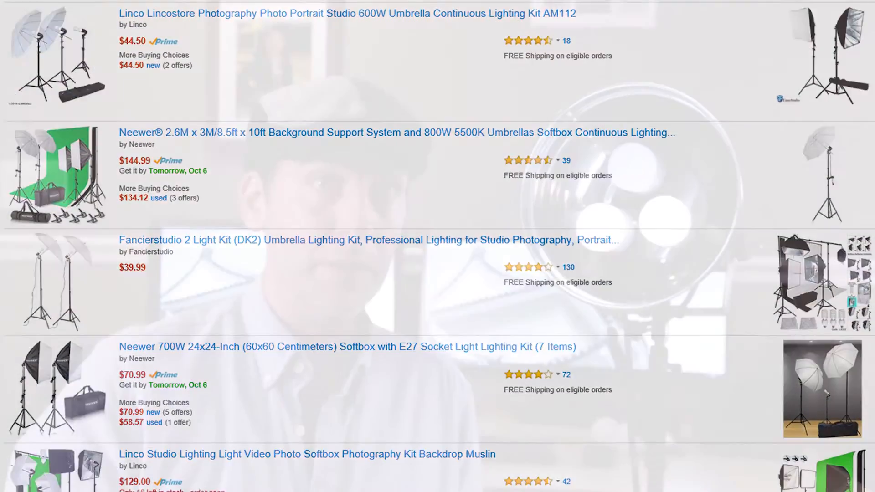